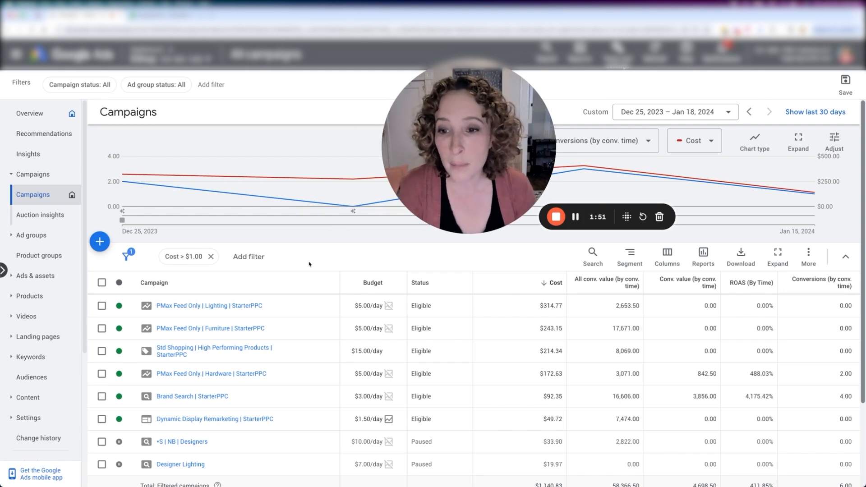
mouse_move(316, 148)
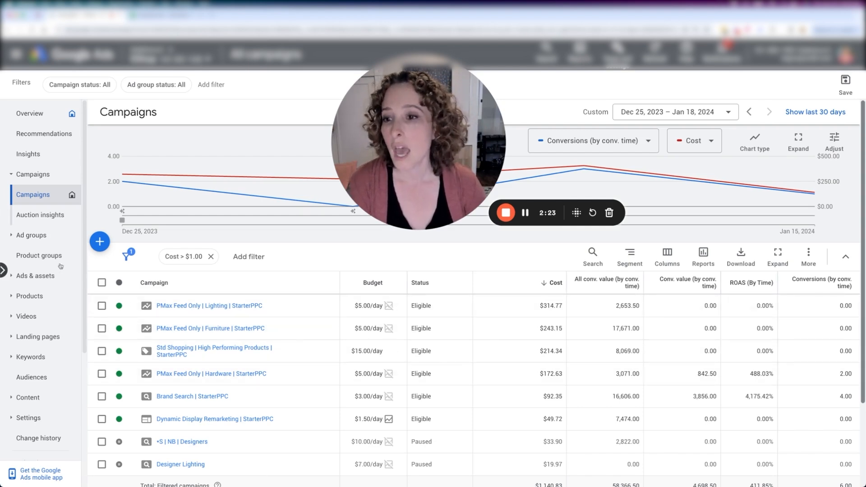
mouse_move(29, 296)
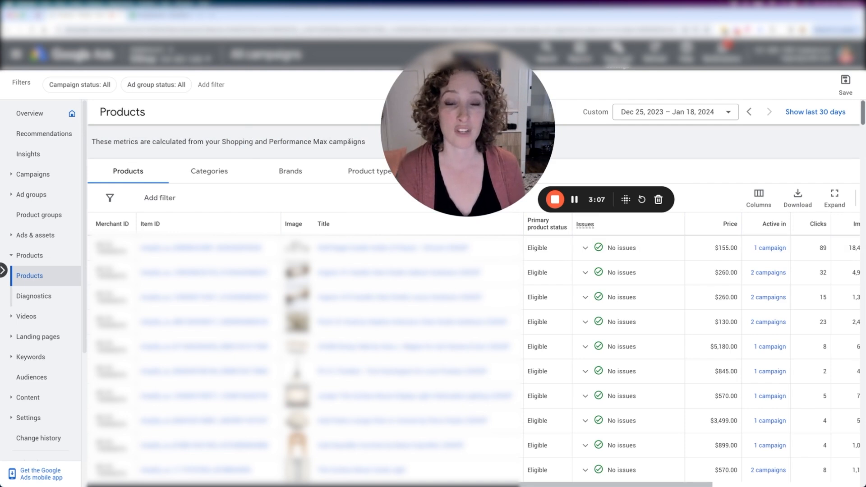
mouse_move(34, 295)
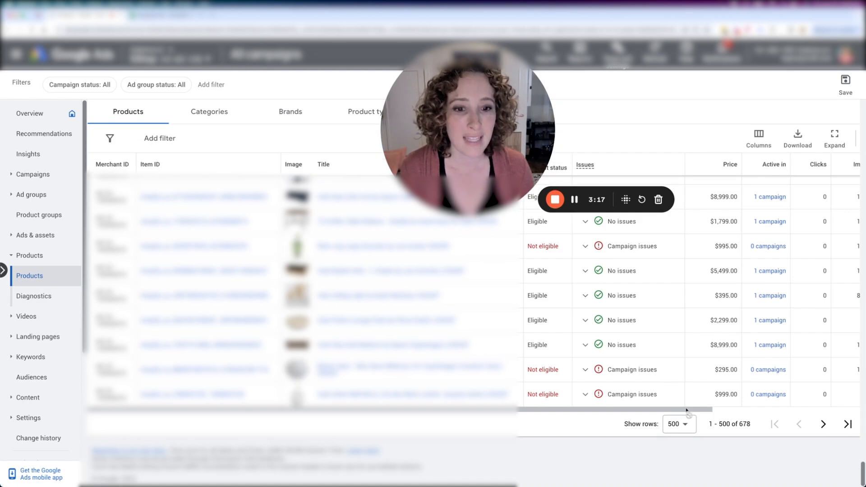
Scroll through the 500-row Products table to review impressions, CTR, average CPC and cost
scroll("up", 3)
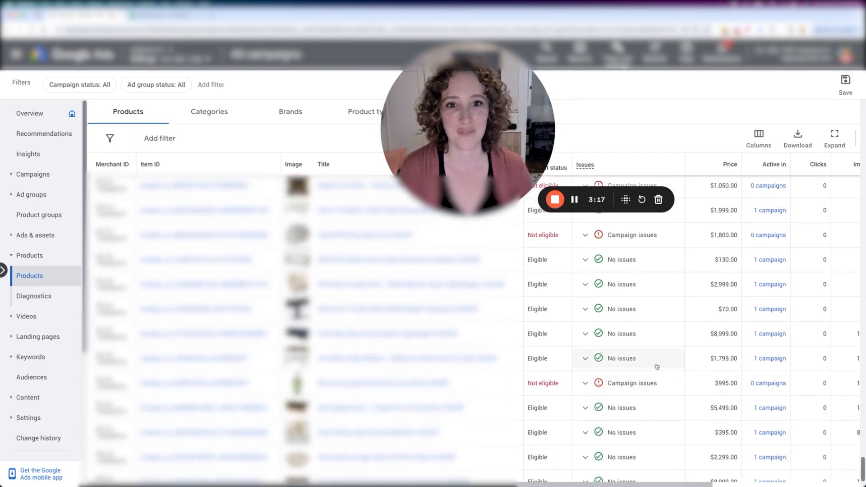
scroll("down", 3)
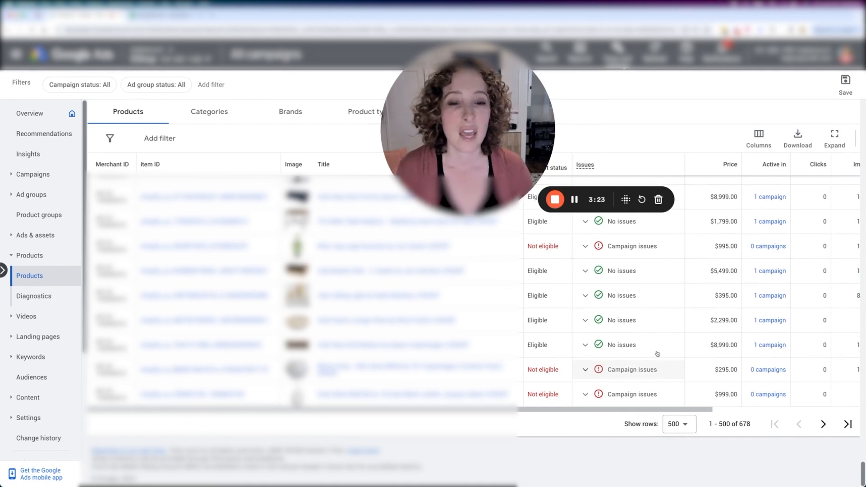
scroll("right", 3)
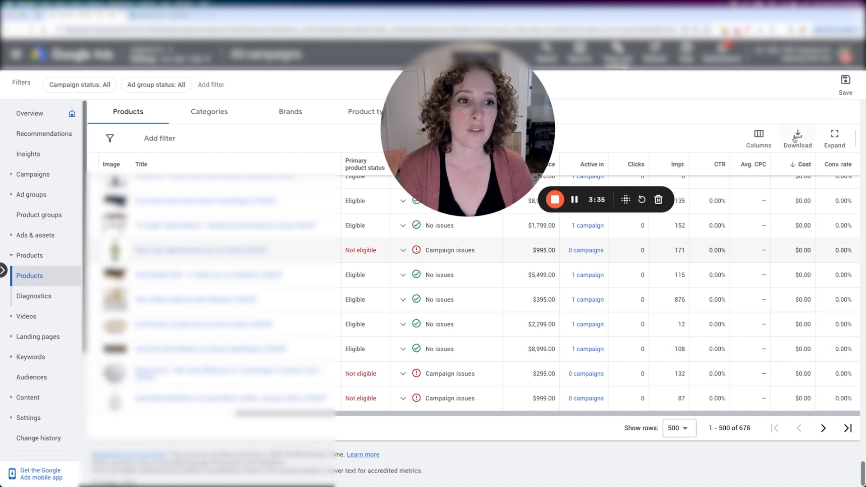
Choose Google Sheets as the export format for the Products report
left_click(797, 139)
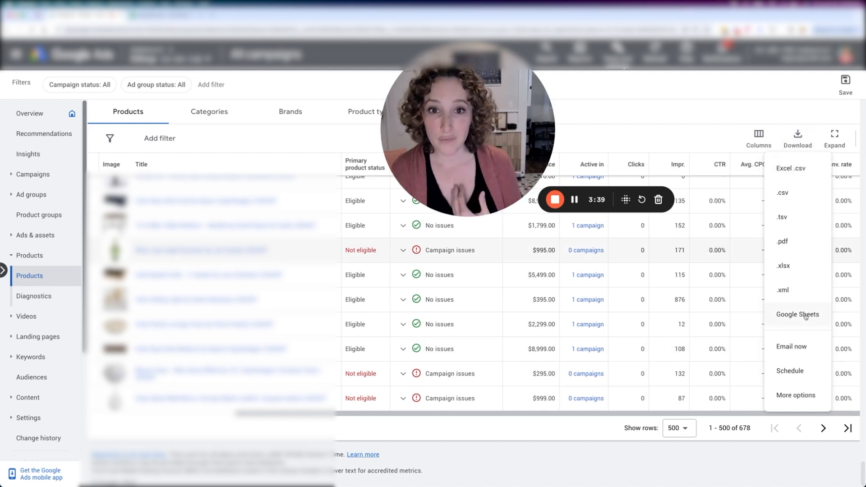
mouse_move(312, 83)
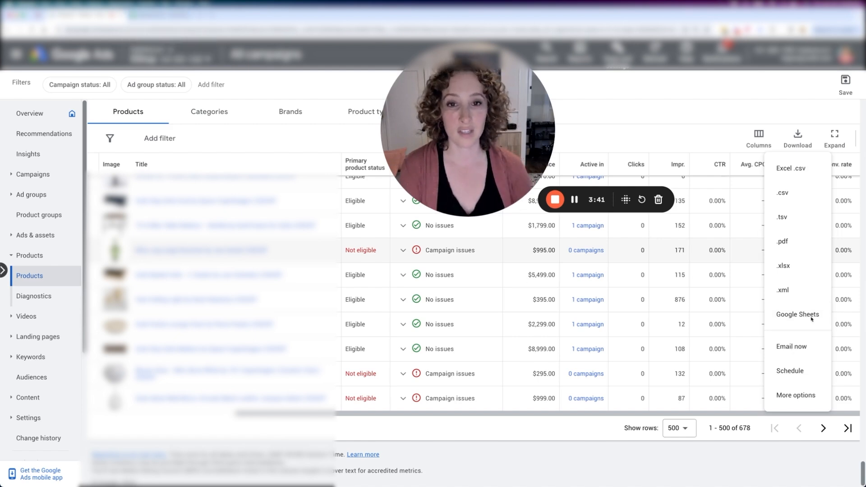
left_click(211, 84)
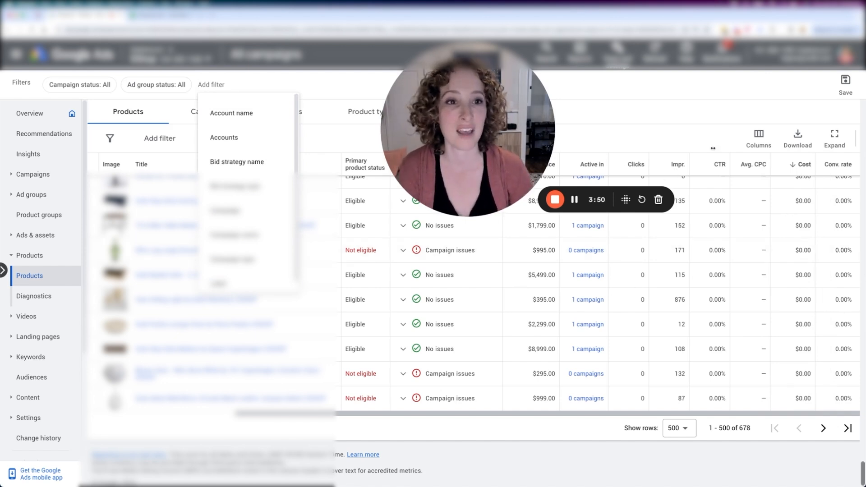
left_click(797, 138)
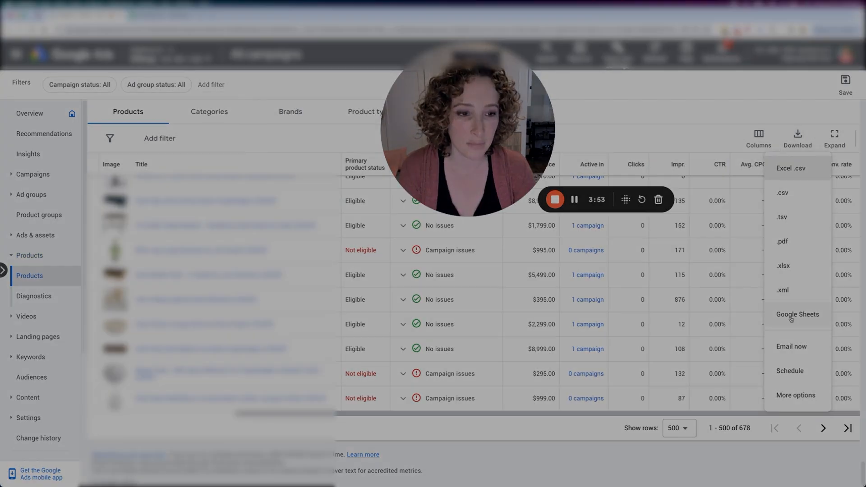
left_click(797, 314)
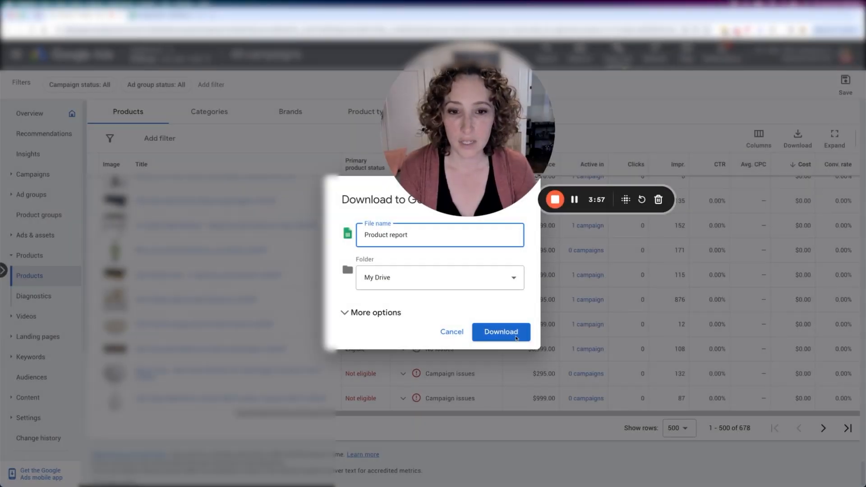
Export the 'Product report' to Drive and open the resulting Google Sheet
left_click(500, 332)
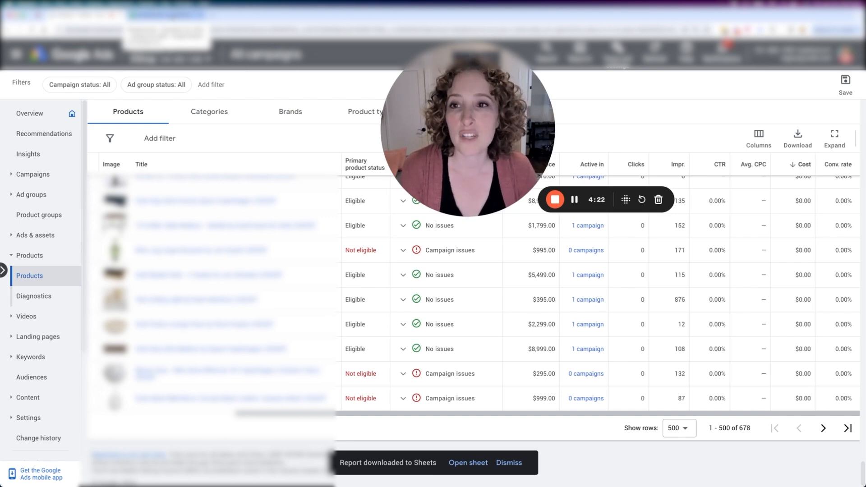
left_click(467, 463)
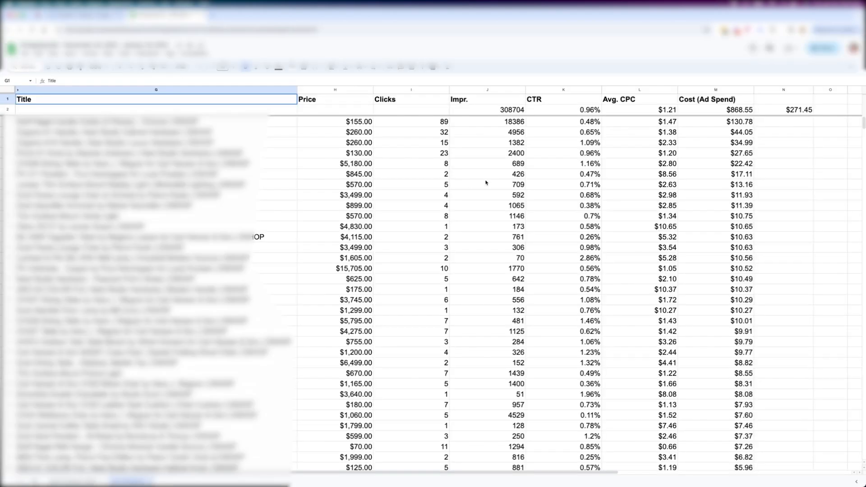
left_click(666, 153)
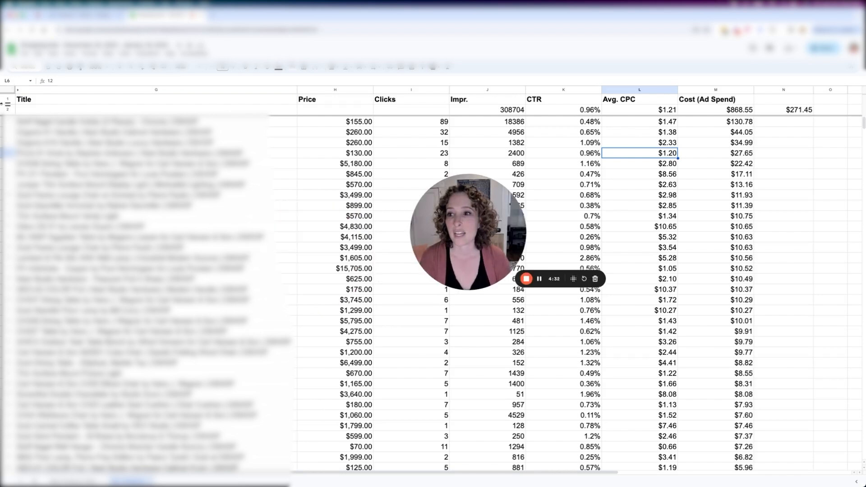
left_click(8, 99)
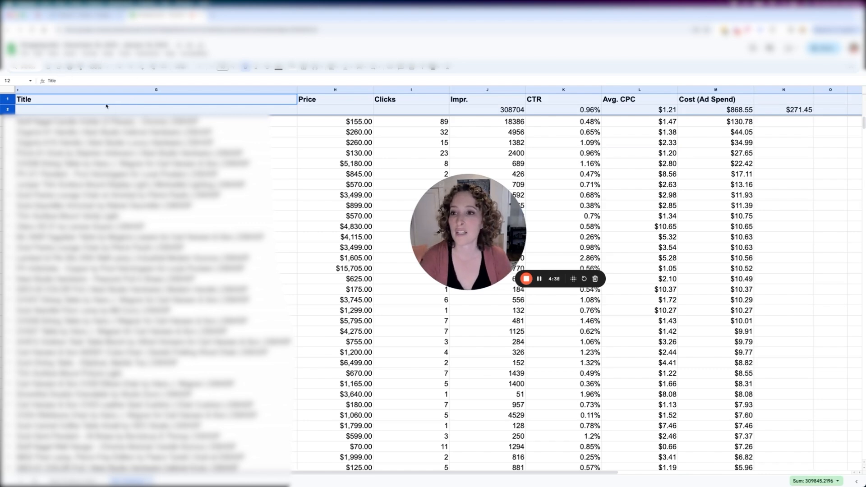
left_click(156, 99)
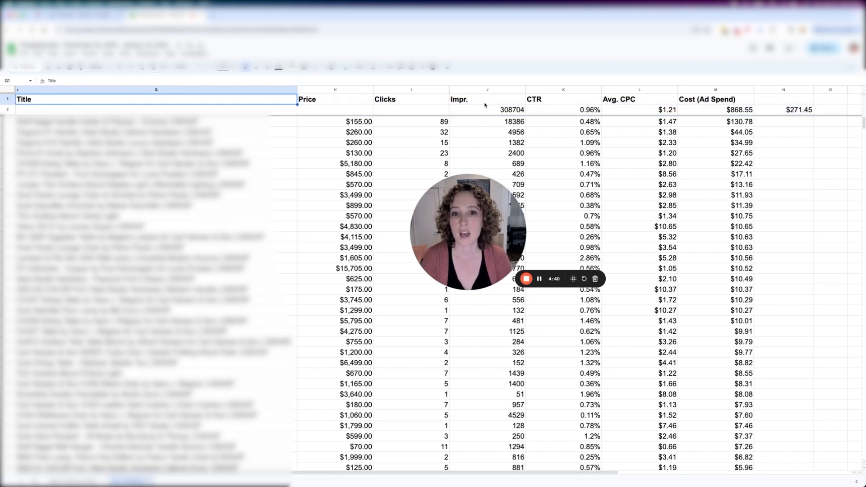
left_click(563, 109)
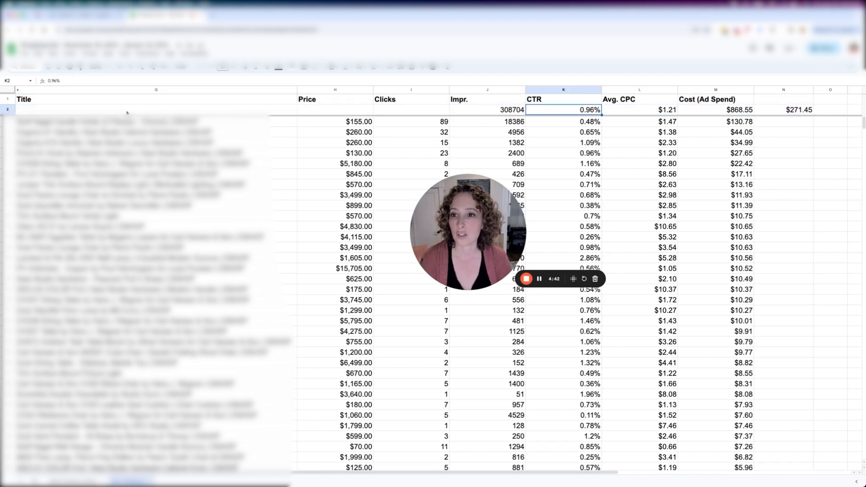
left_click(486, 99)
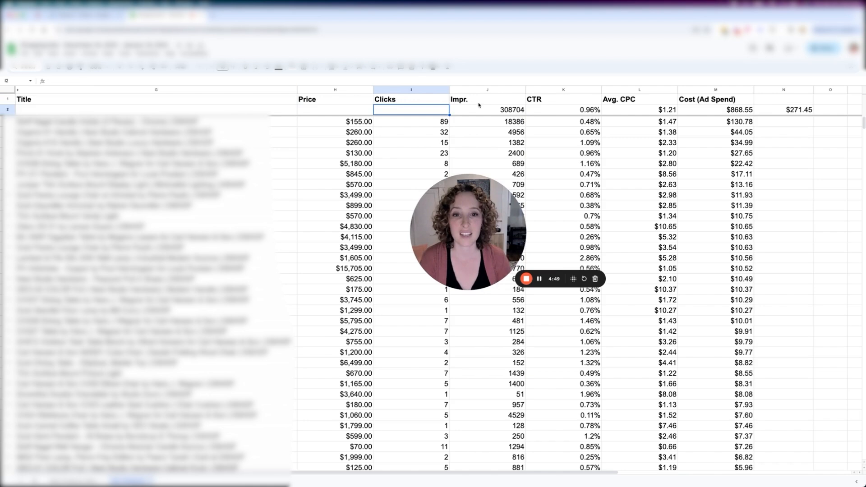
left_click(487, 109)
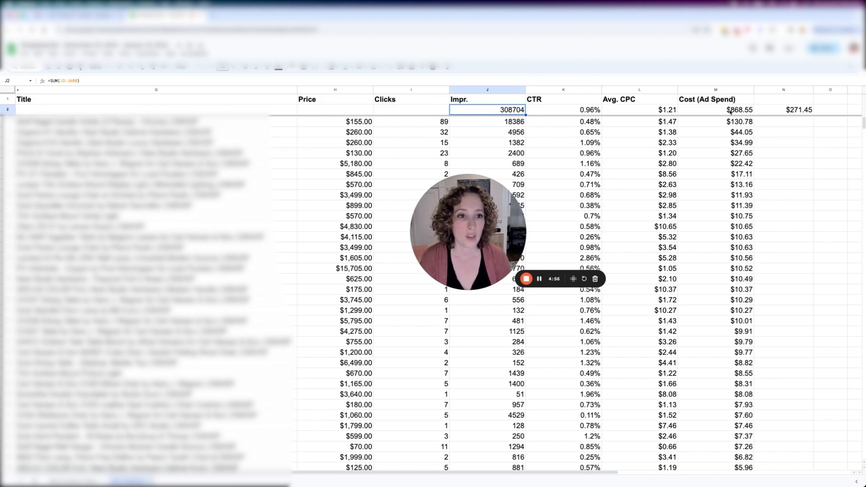
left_click(716, 109)
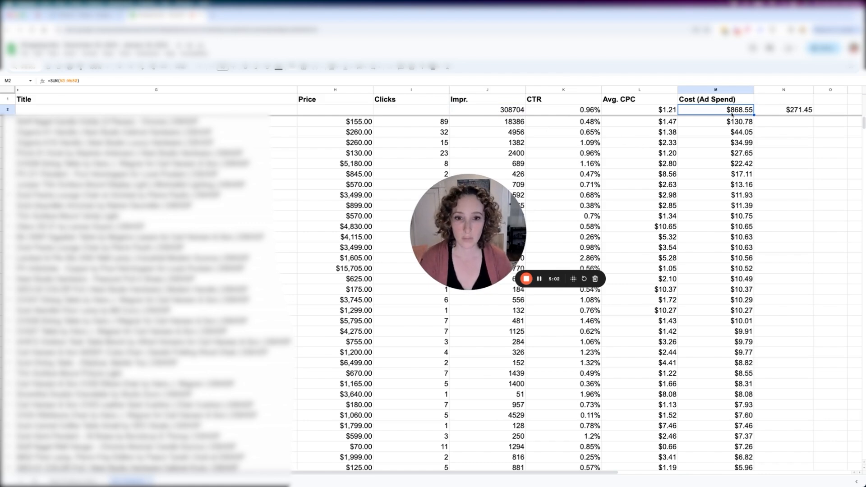
double_click(716, 109)
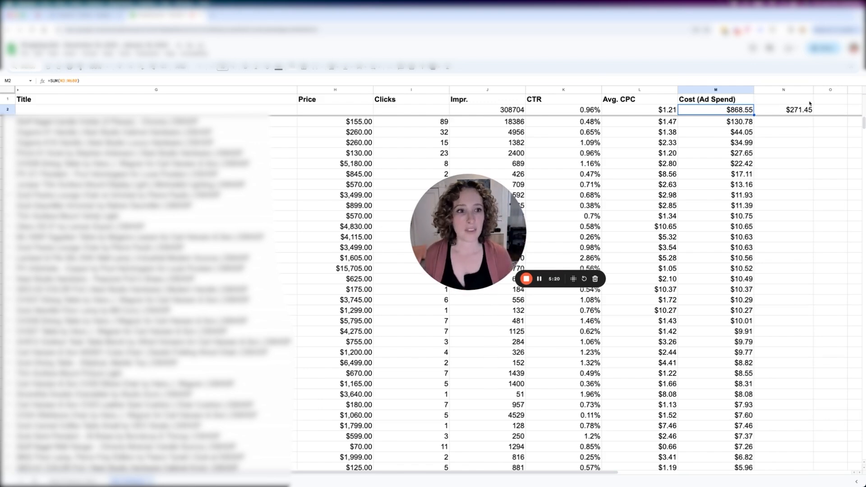
left_click(783, 110)
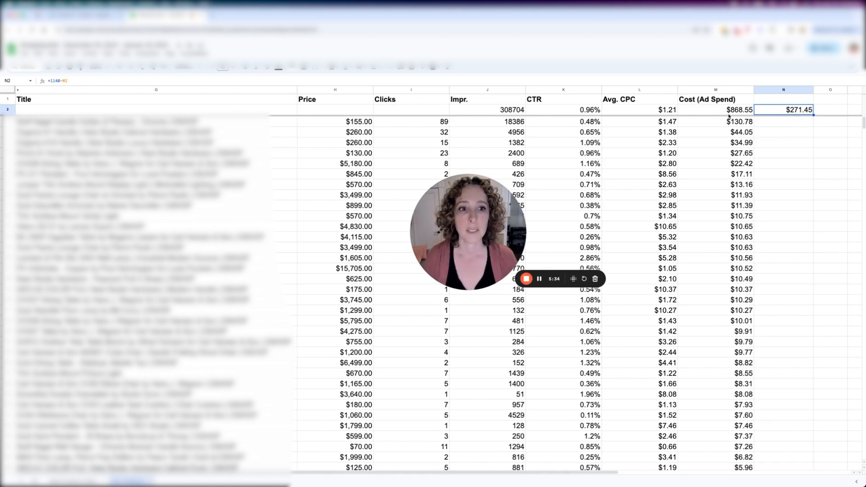
left_click(640, 109)
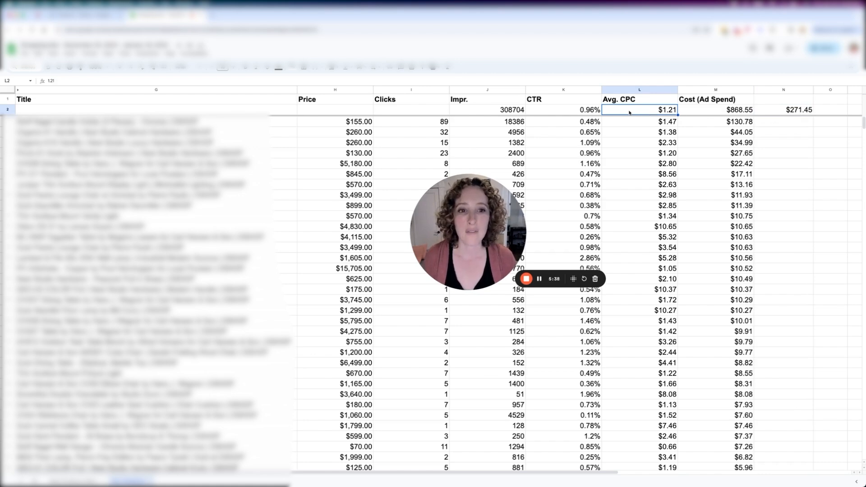
left_click(563, 109)
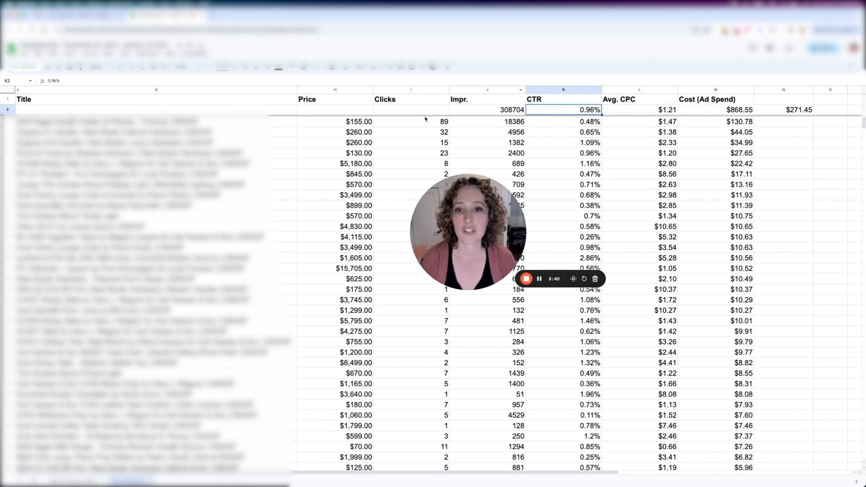
left_click(298, 142)
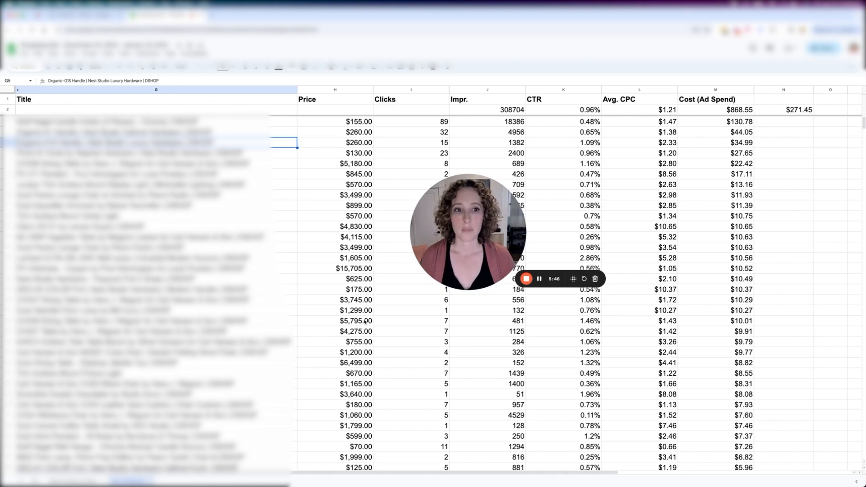
left_click(740, 121)
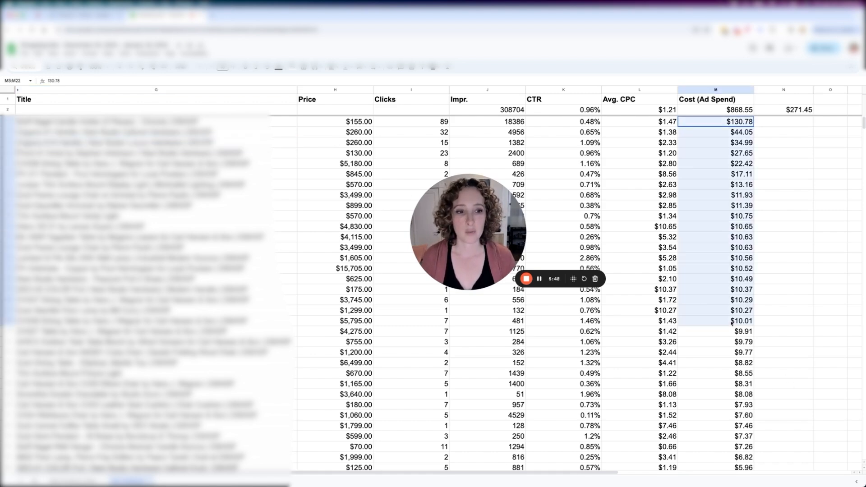